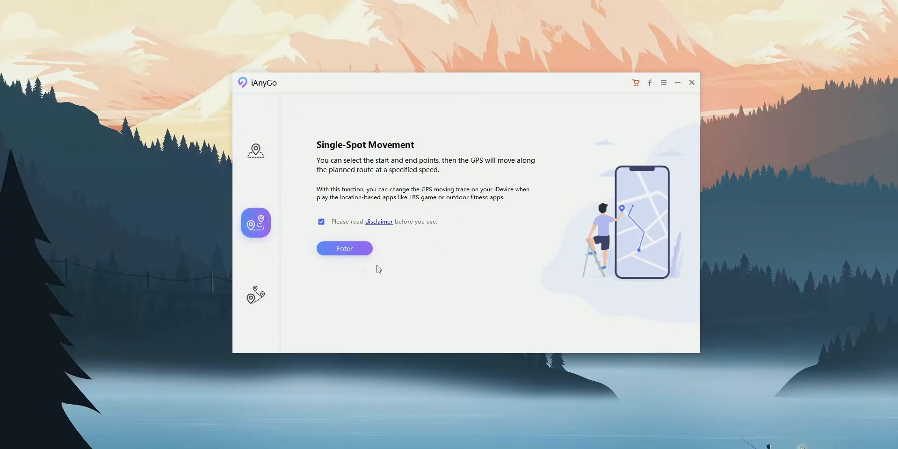
Step: Enter Single-Spot Movement mode to show the Tazrouk-to-Agadez route map
{"action": "left_click", "coordinate": [343, 247]}
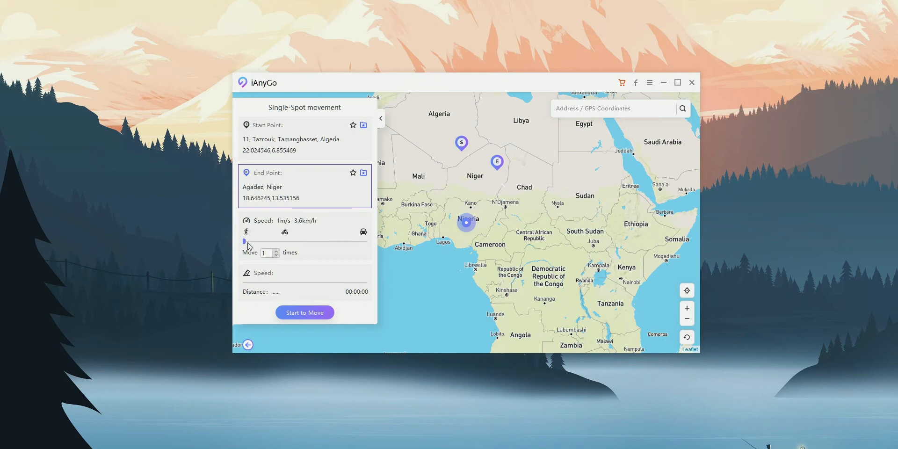
Step: Raise the movement speed to 10 m/s (36 km/h), car speed
{"action": "left_click_drag", "start_coordinate": [244, 241], "coordinate": [365, 242]}
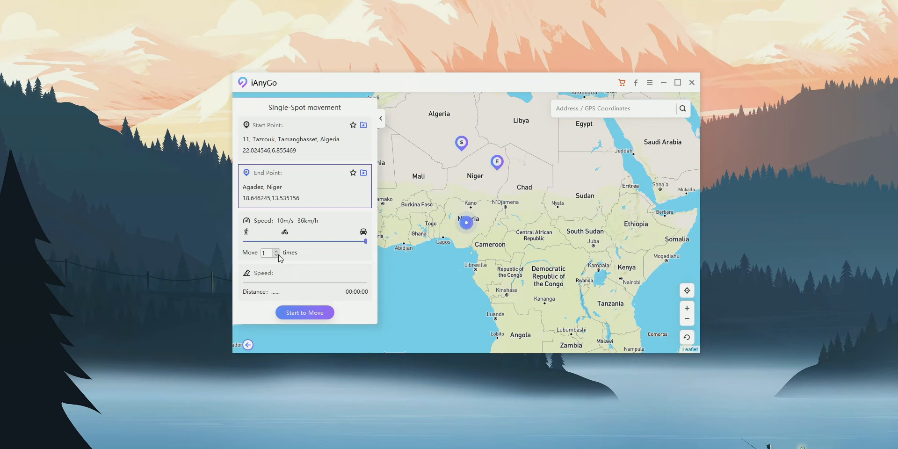
Step: Start moving the GPS along the 1729.06 km route toward Agadez
{"action": "left_click", "coordinate": [305, 312]}
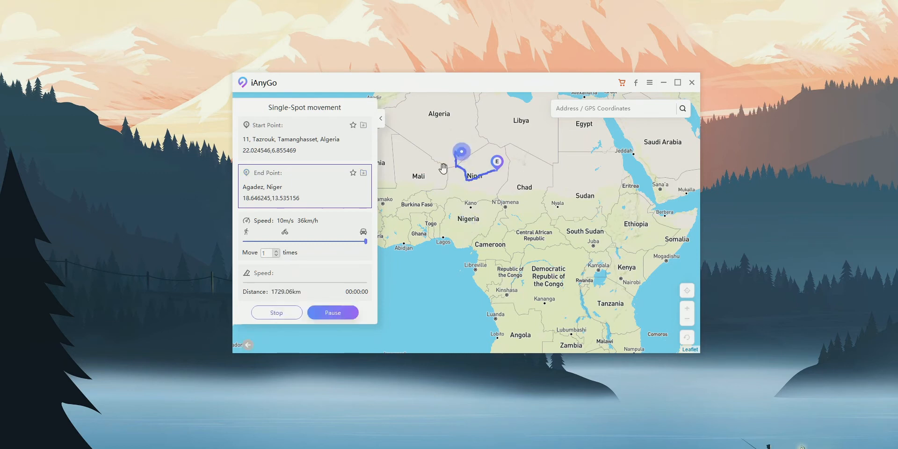